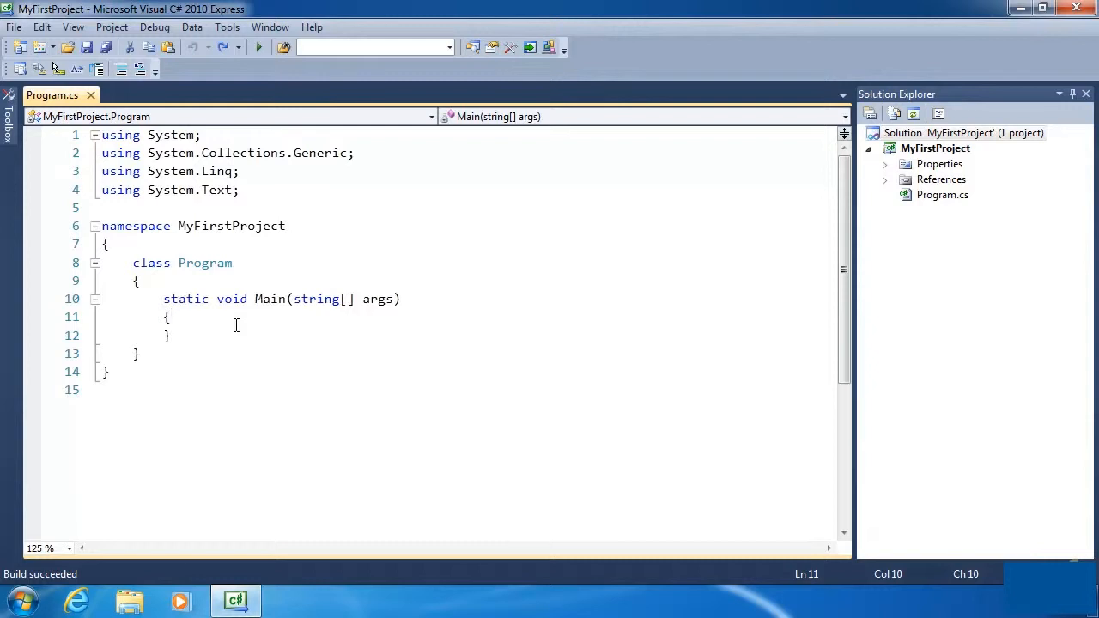
Place the cursor after the opening brace of Main
{"action": "left_click", "coordinate": [171, 317]}
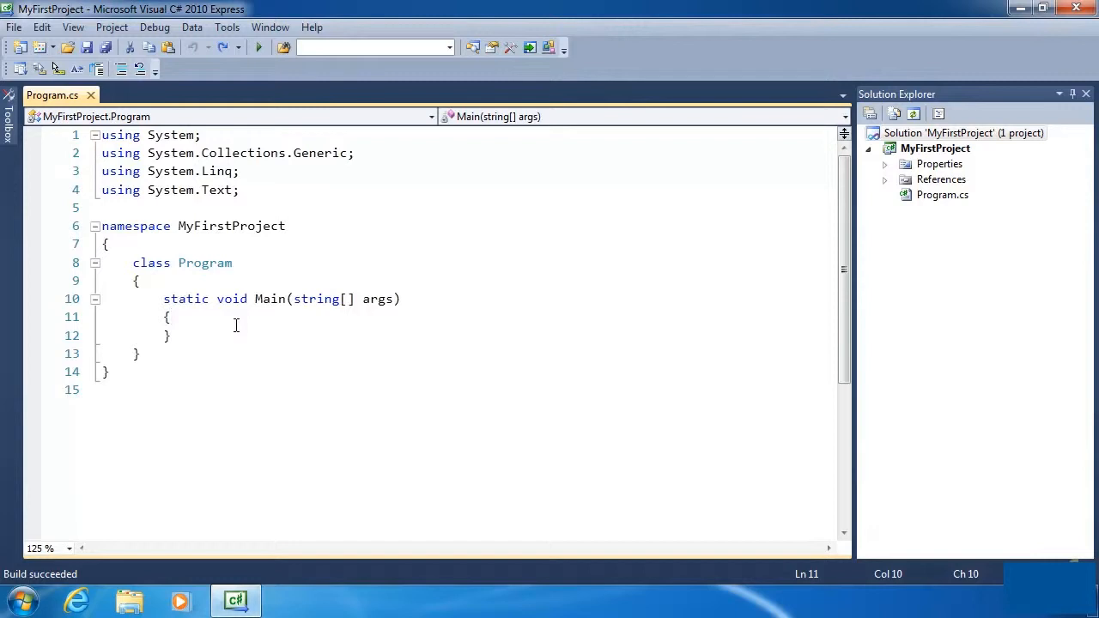
{"action": "left_click", "coordinate": [171, 316]}
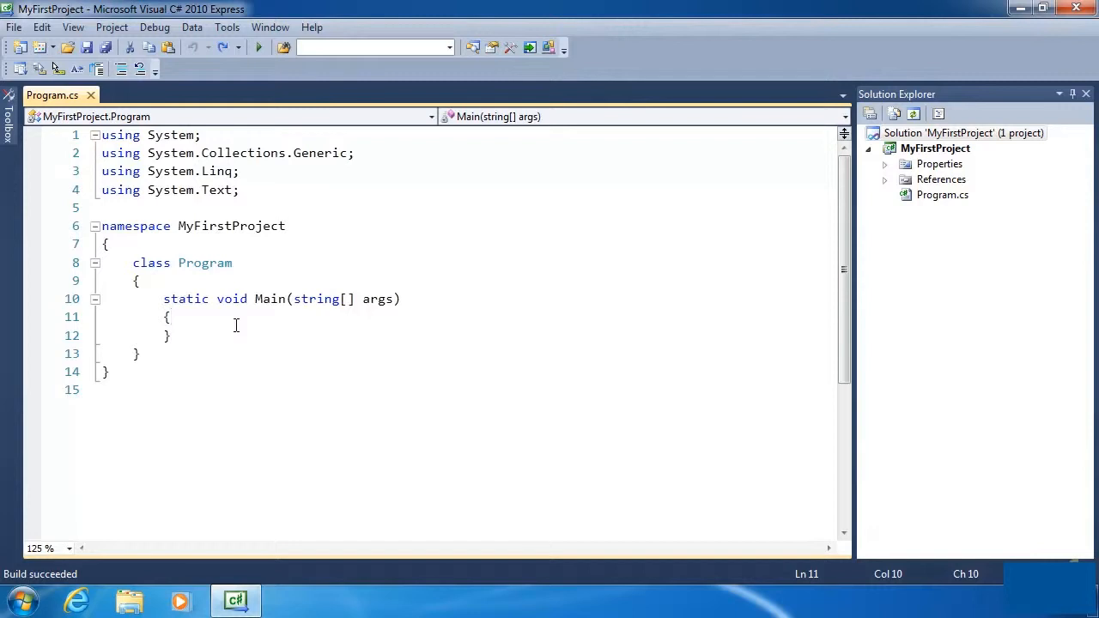
{"action": "left_click", "coordinate": [171, 317]}
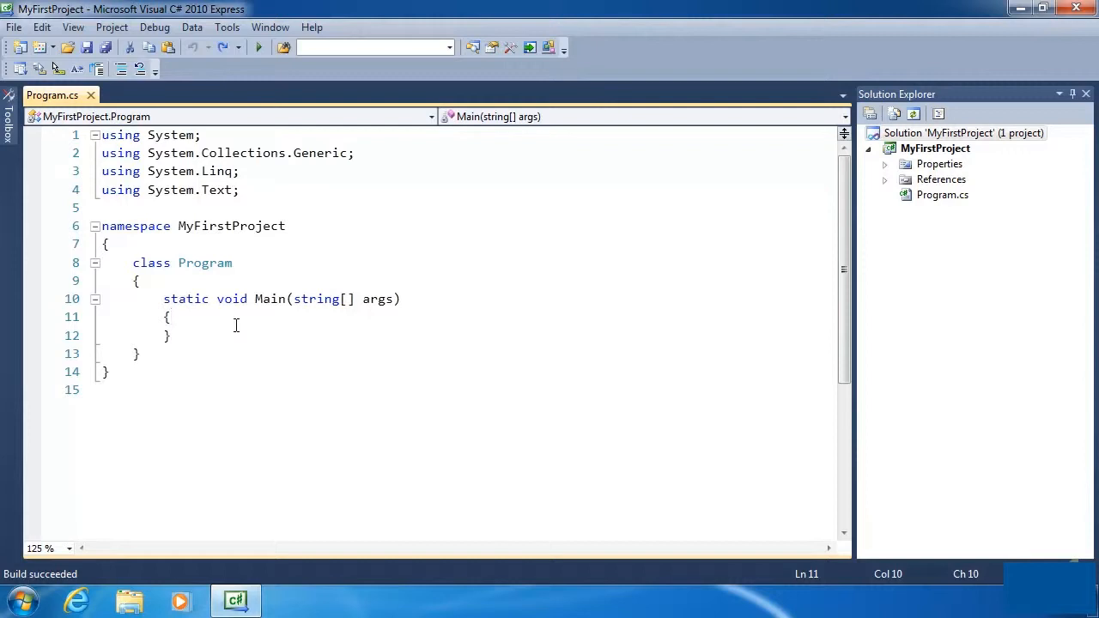
{"action": "left_click", "coordinate": [172, 317]}
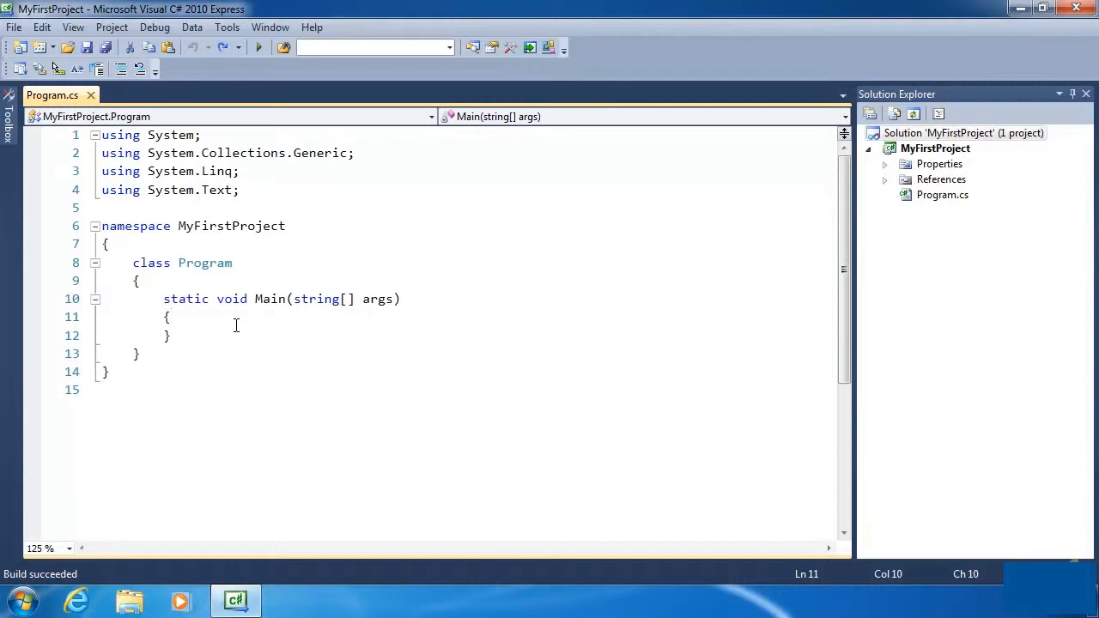
{"action": "left_click", "coordinate": [172, 317]}
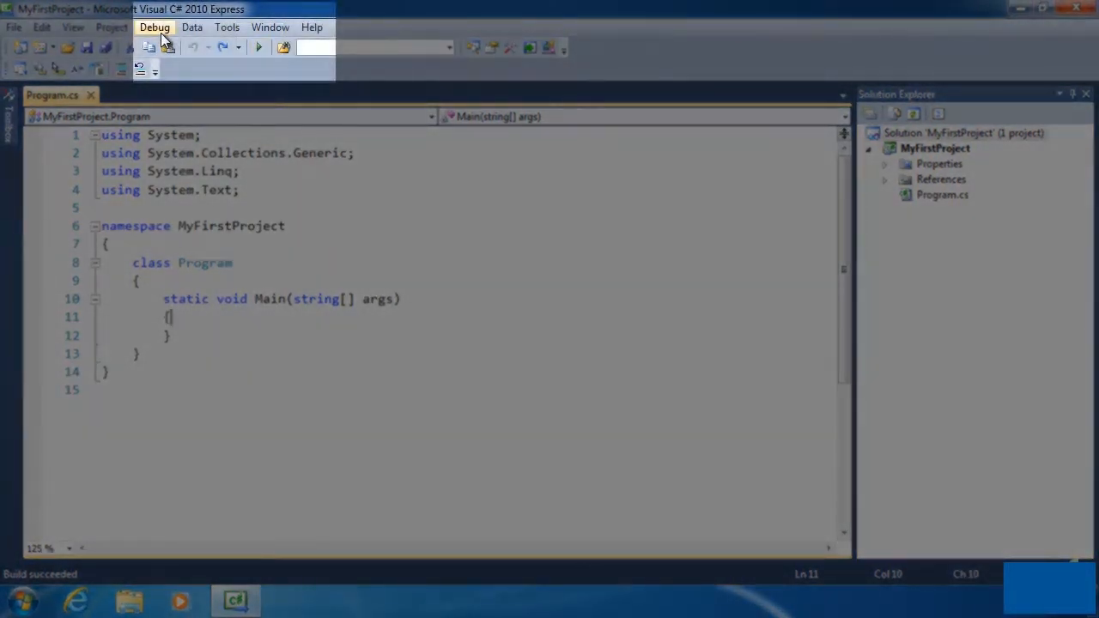
{"action": "left_click", "coordinate": [154, 27]}
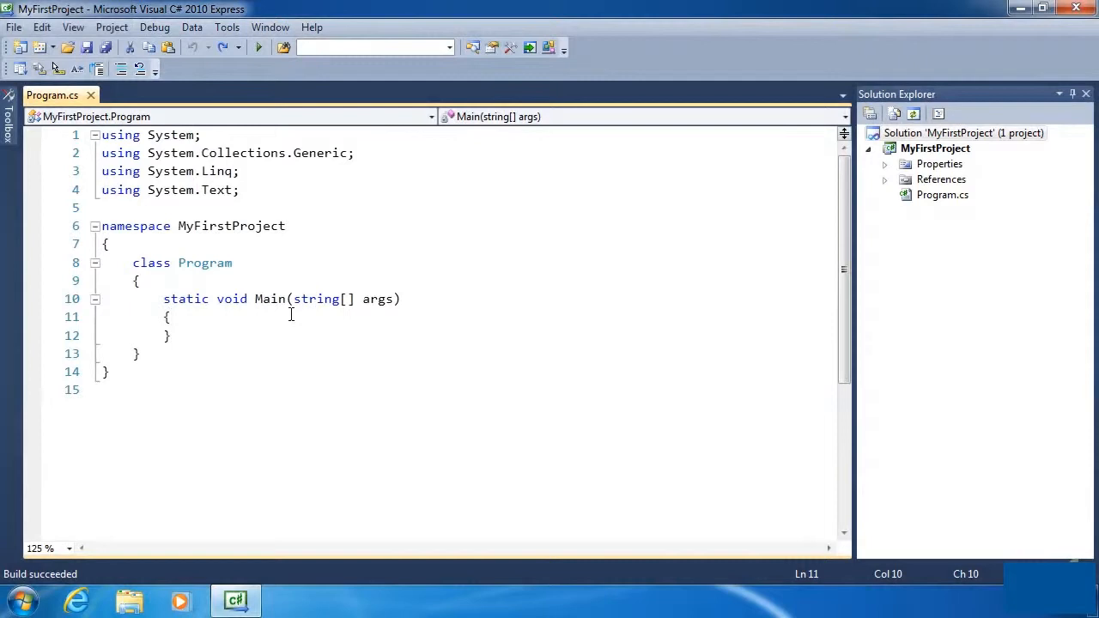
{"action": "left_click", "coordinate": [171, 316]}
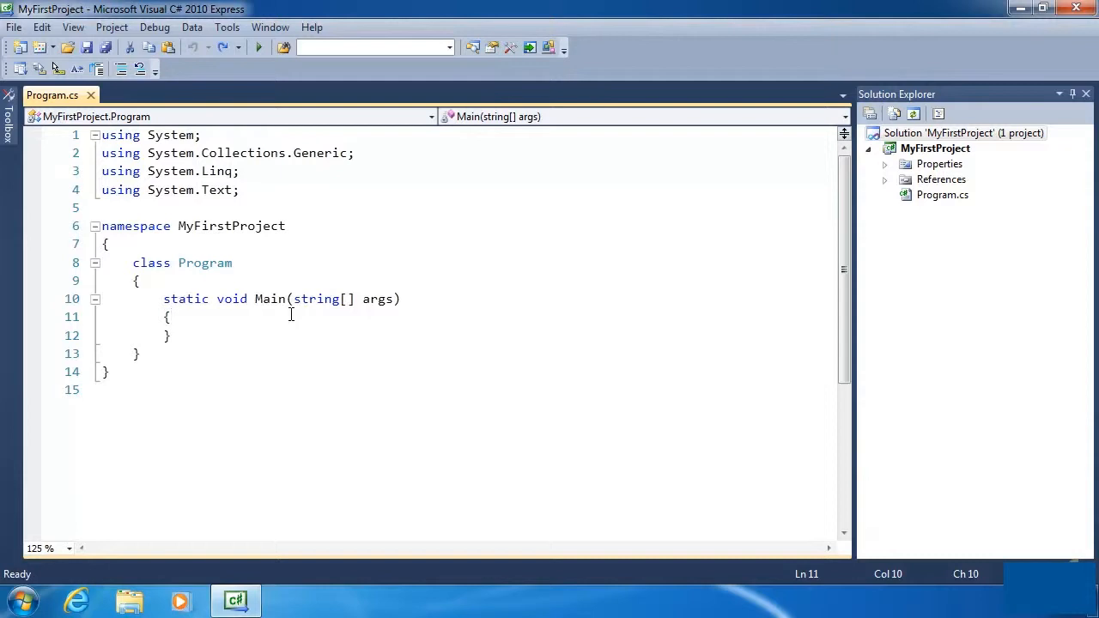
Run the empty program, then add a new line in Main starting with 'Console'
{"action": "left_click", "coordinate": [170, 316]}
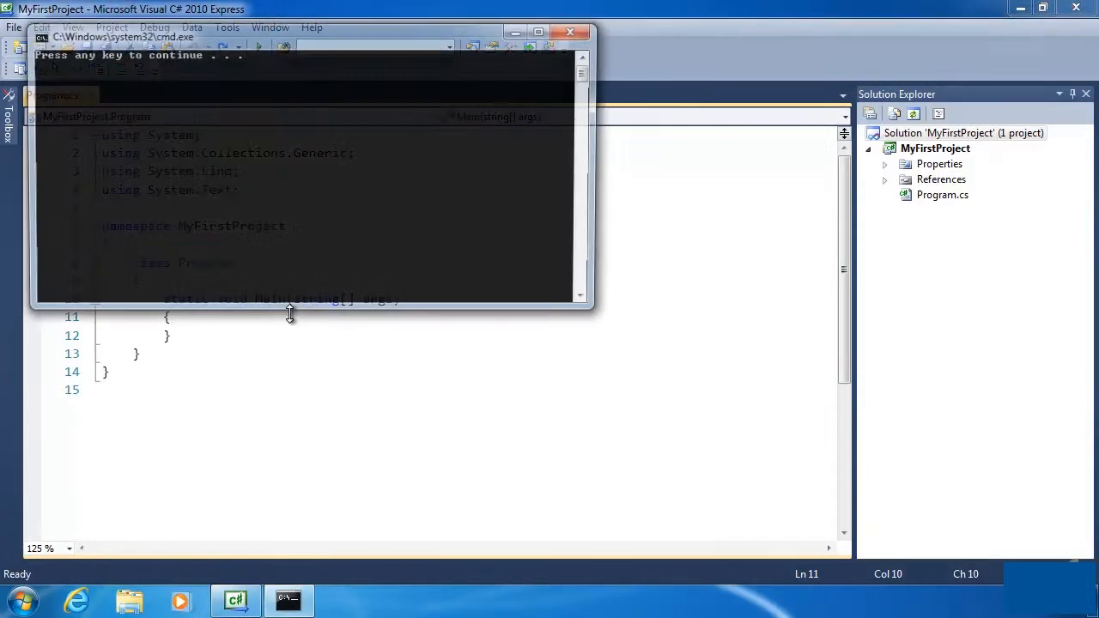
{"action": "left_click", "coordinate": [301, 172]}
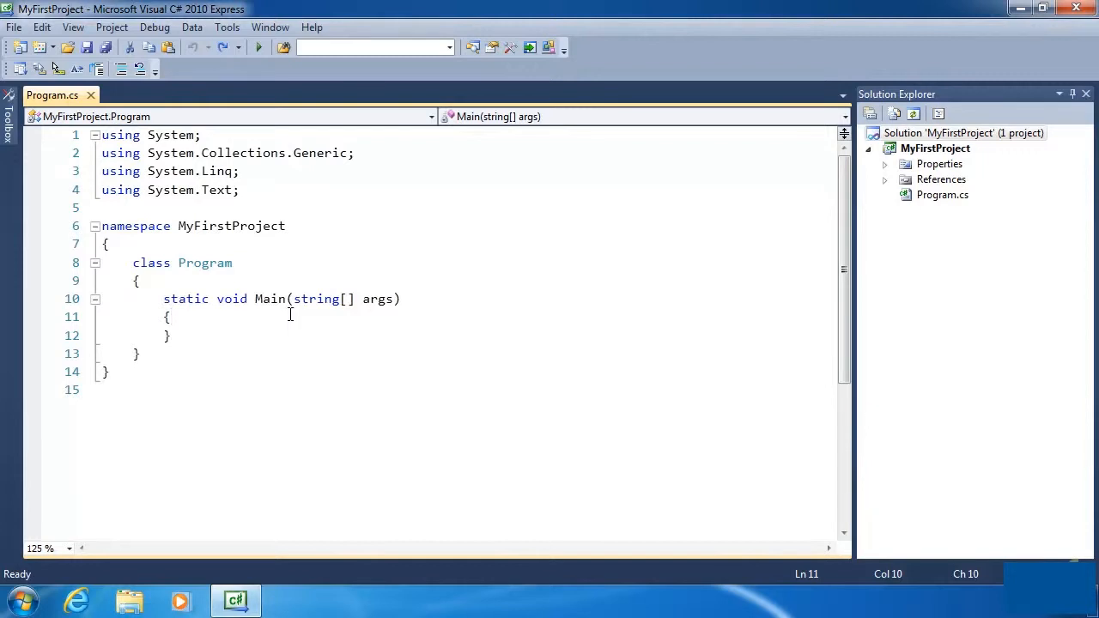
{"action": "left_click", "coordinate": [258, 48]}
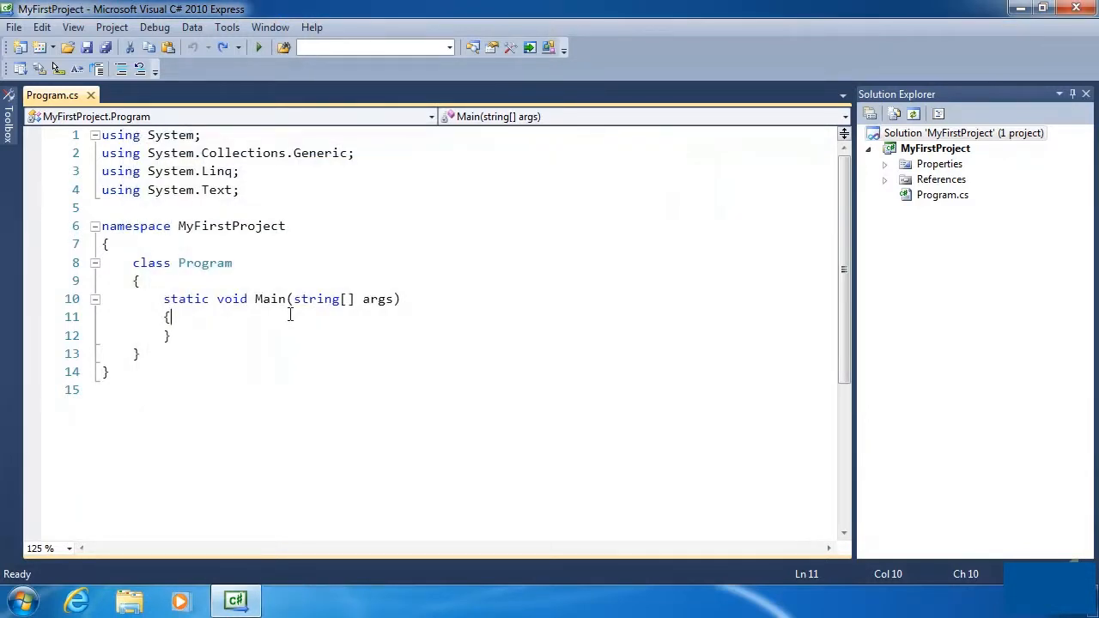
{"action": "key", "text": "Return"}
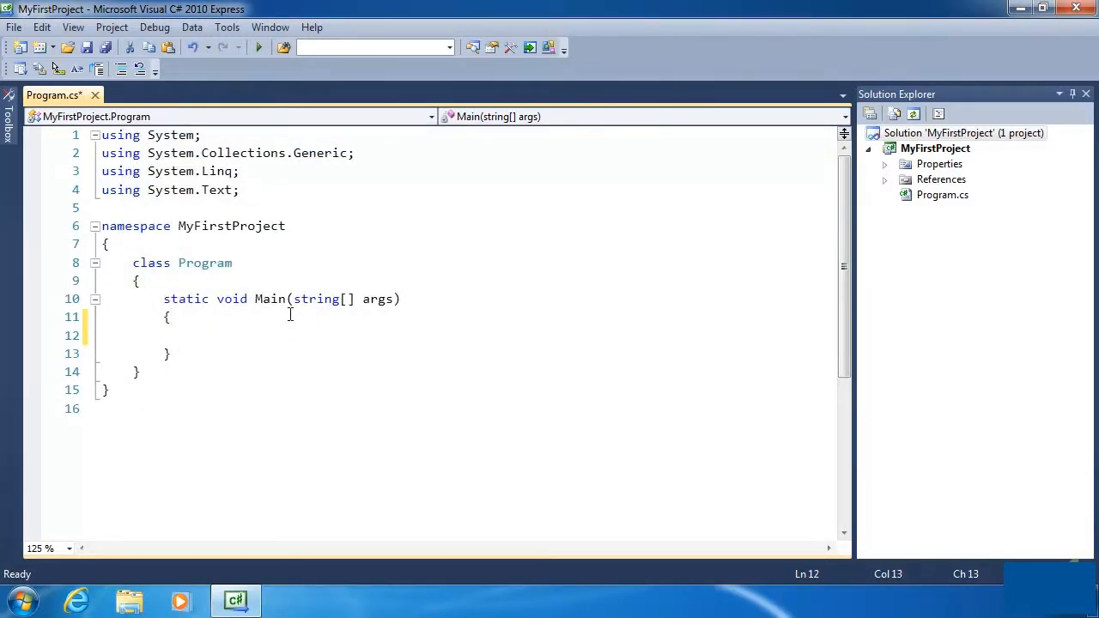
{"action": "type", "text": "Console."}
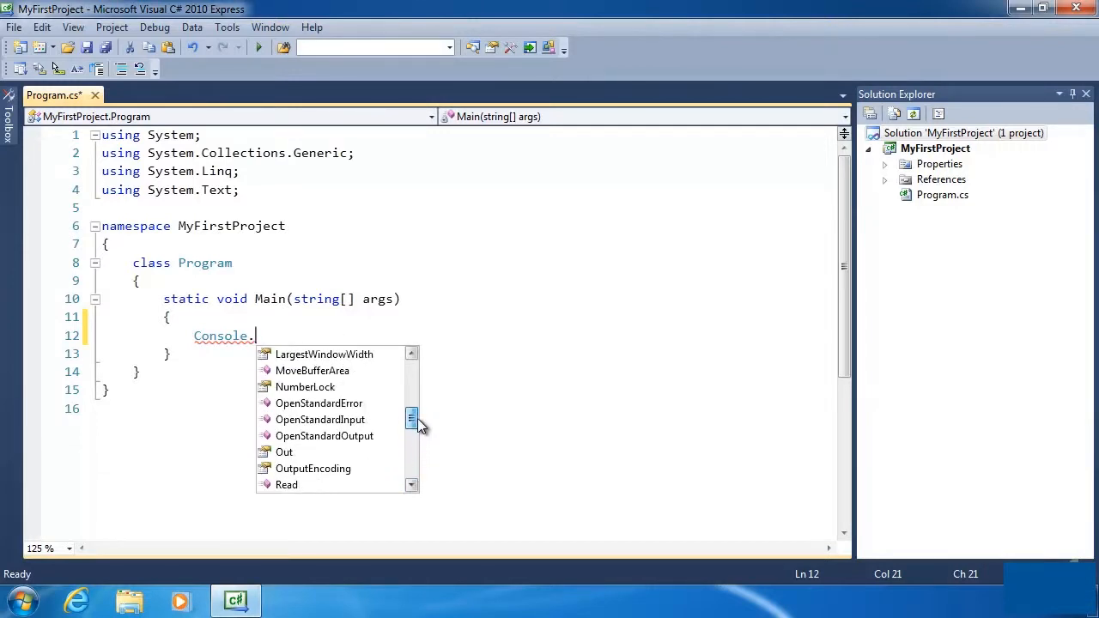
Scroll the Console member completion list back up to the top
{"action": "scroll", "scroll_direction": "up", "scroll_amount": 3}
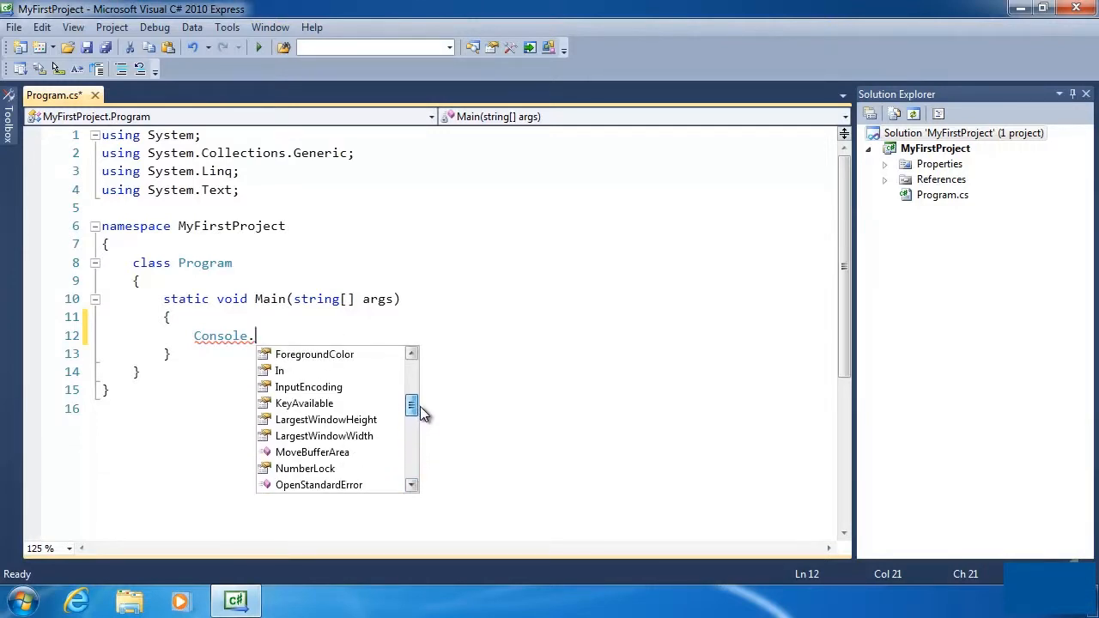
{"action": "scroll", "scroll_direction": "up", "scroll_amount": 3}
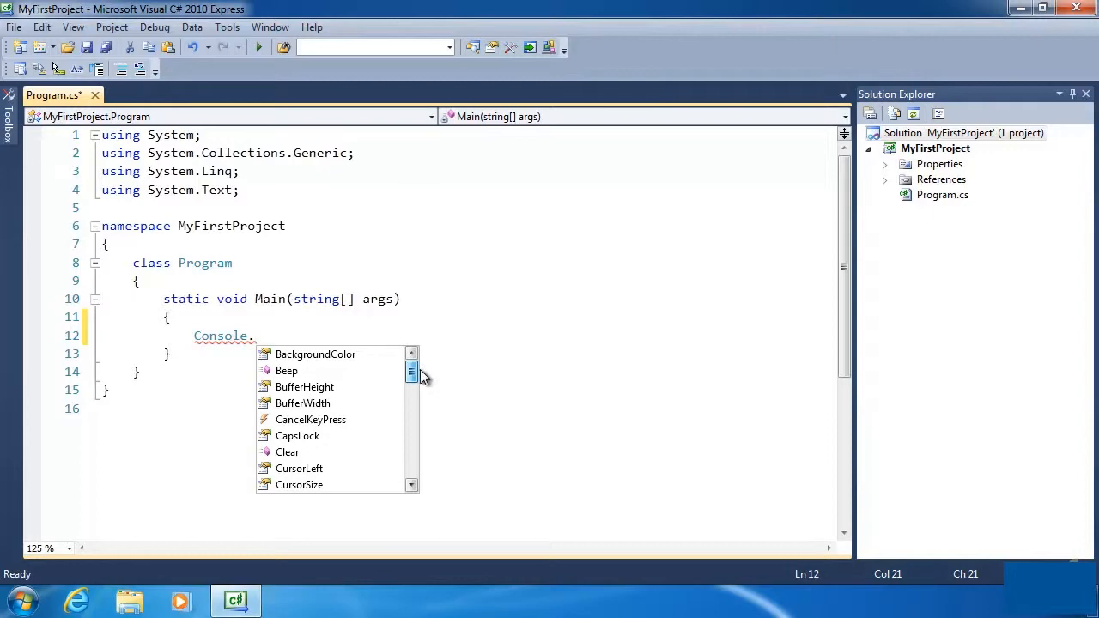
{"action": "mouse_move", "coordinate": [381, 370]}
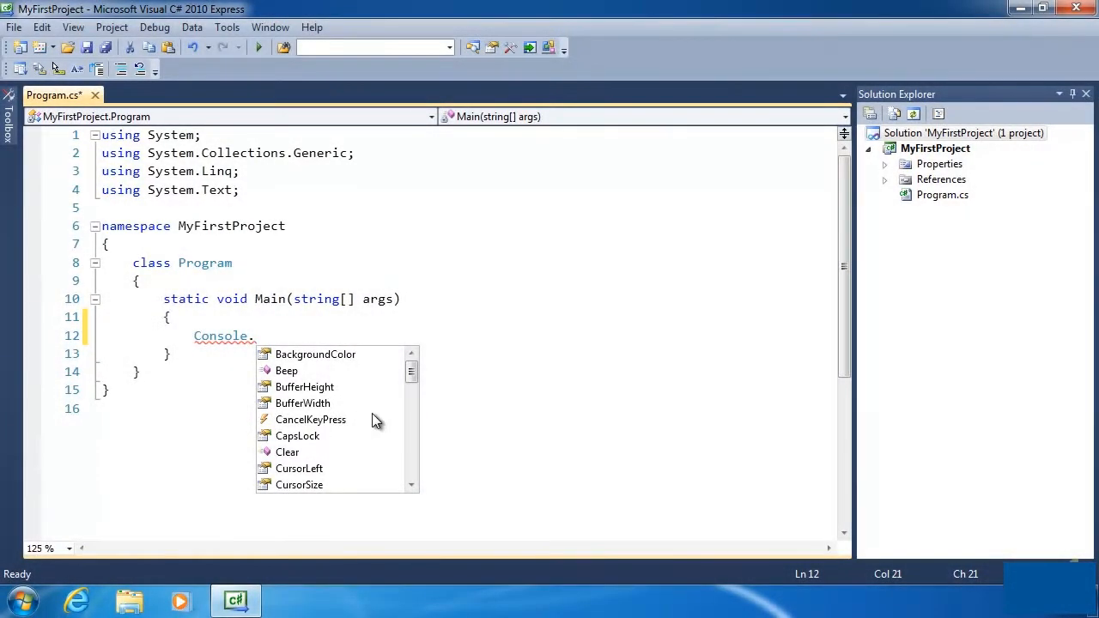
{"action": "mouse_move", "coordinate": [412, 375]}
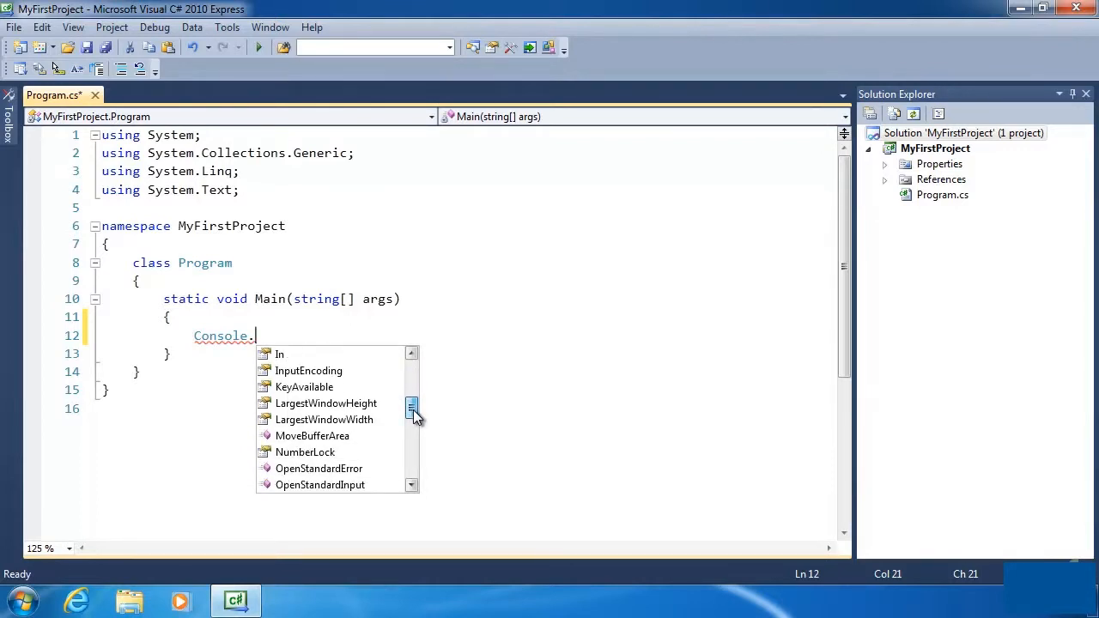
{"action": "scroll", "scroll_direction": "down", "scroll_amount": 3}
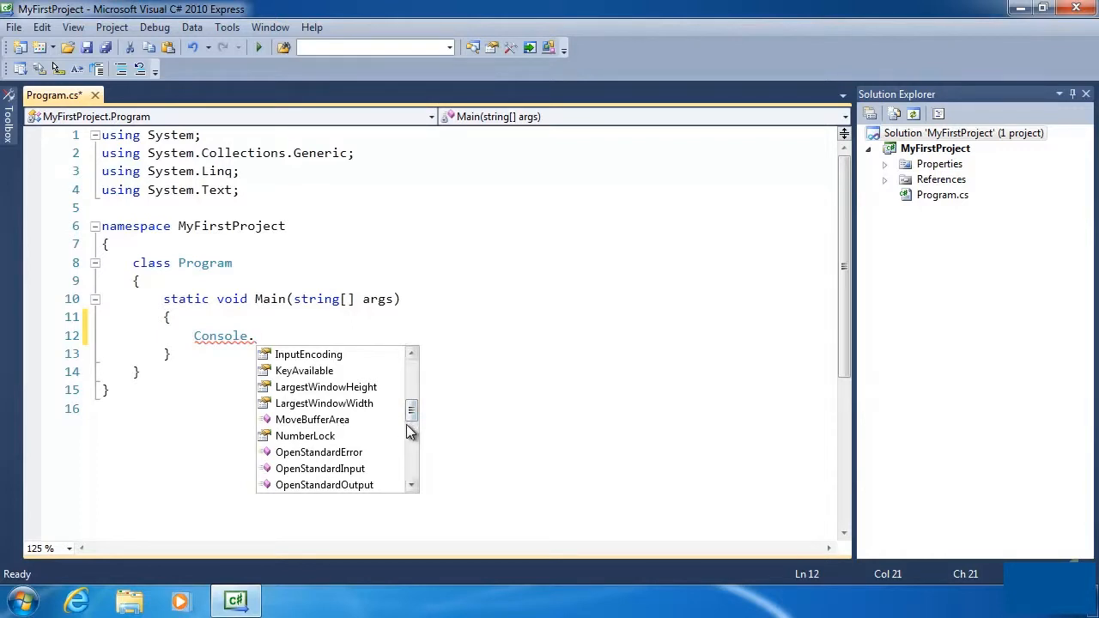
{"action": "mouse_move", "coordinate": [413, 458]}
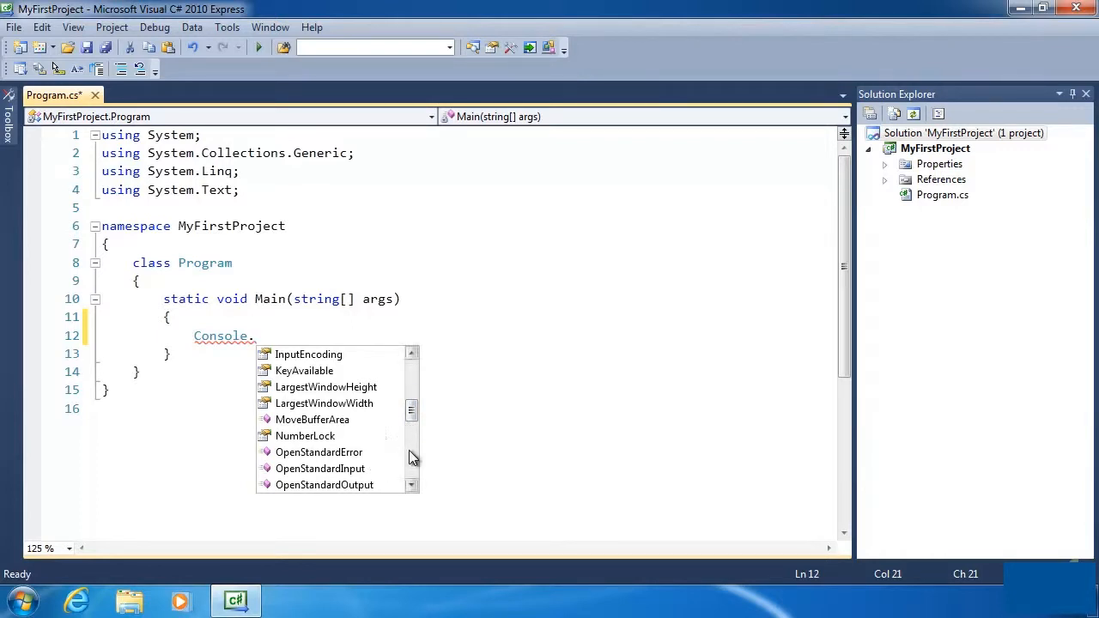
{"action": "mouse_move", "coordinate": [403, 472]}
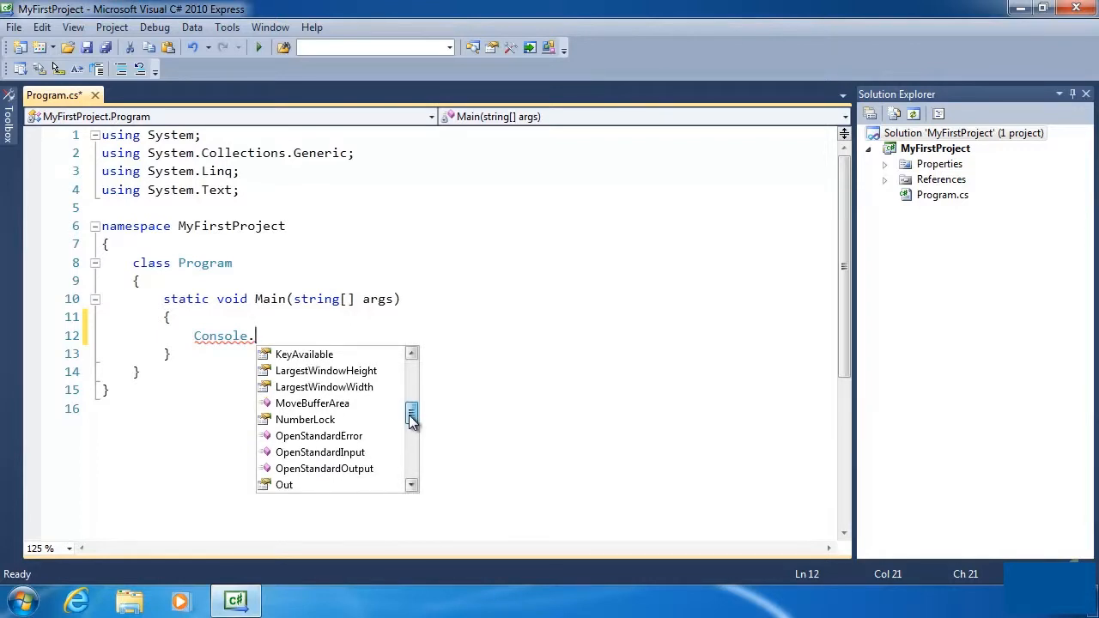
{"action": "mouse_move", "coordinate": [354, 421]}
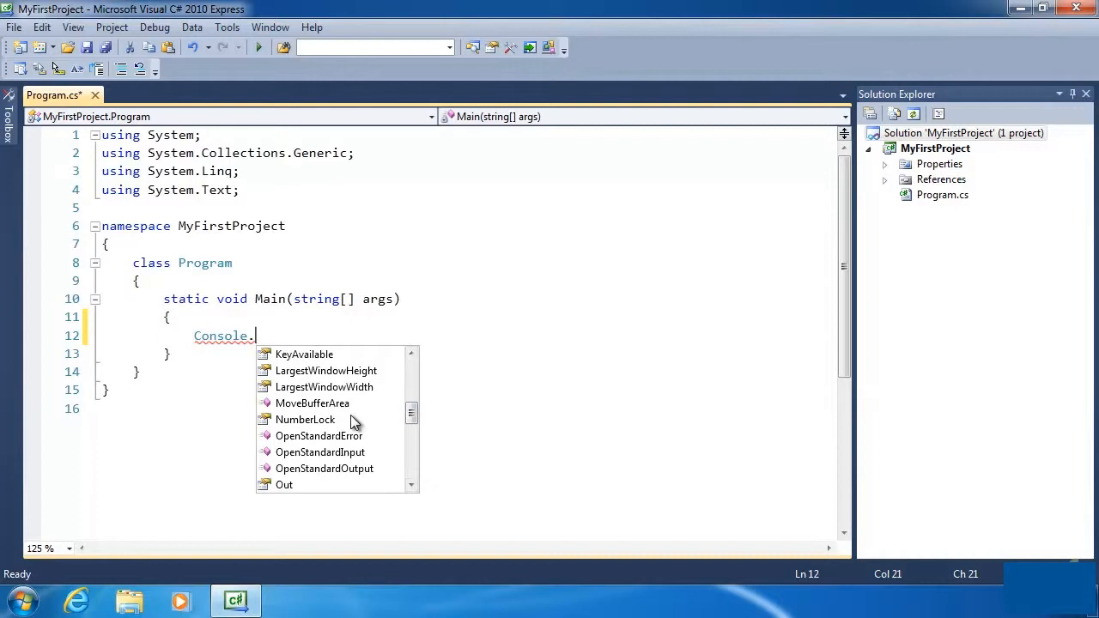
{"action": "mouse_move", "coordinate": [305, 335]}
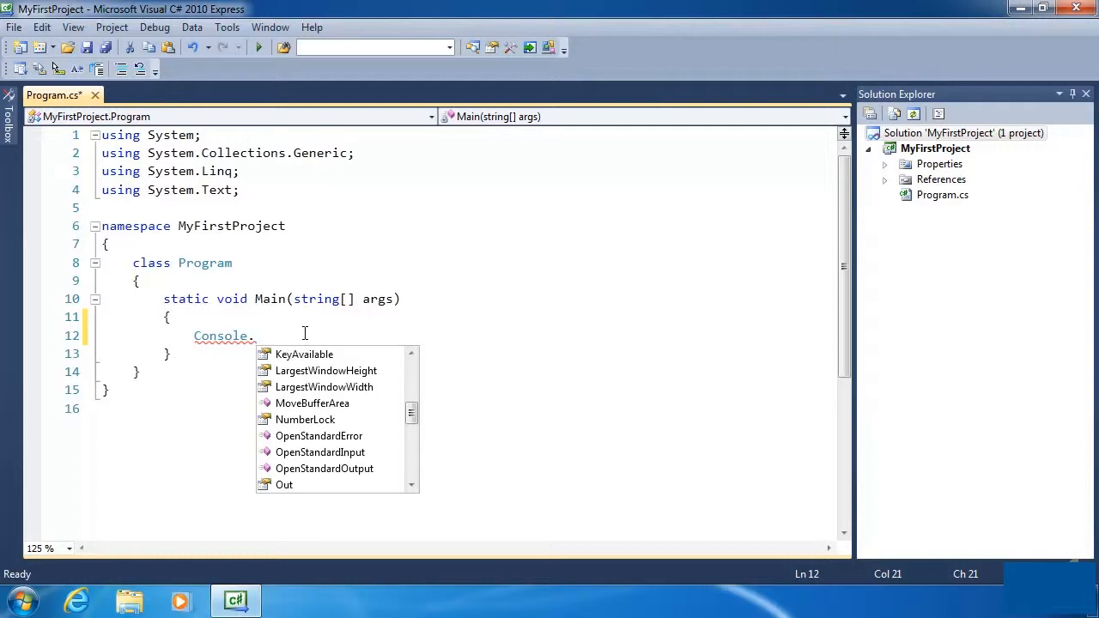
Type 'wr' after 'Console.' to narrow completion to Write and WriteLine
{"action": "type", "text": "w"}
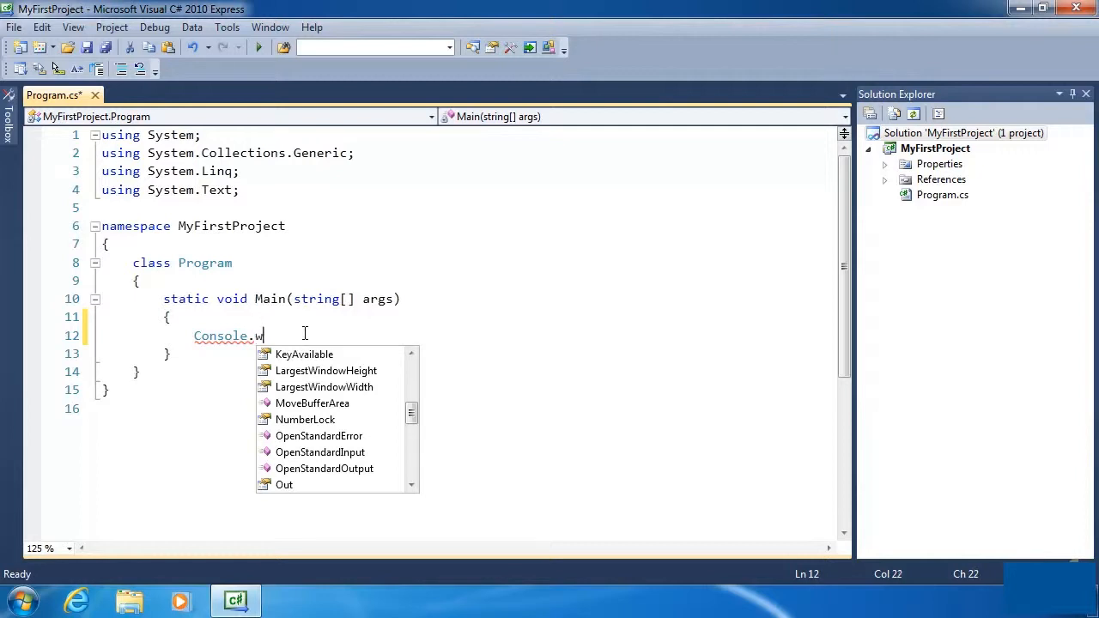
{"action": "type", "text": "r"}
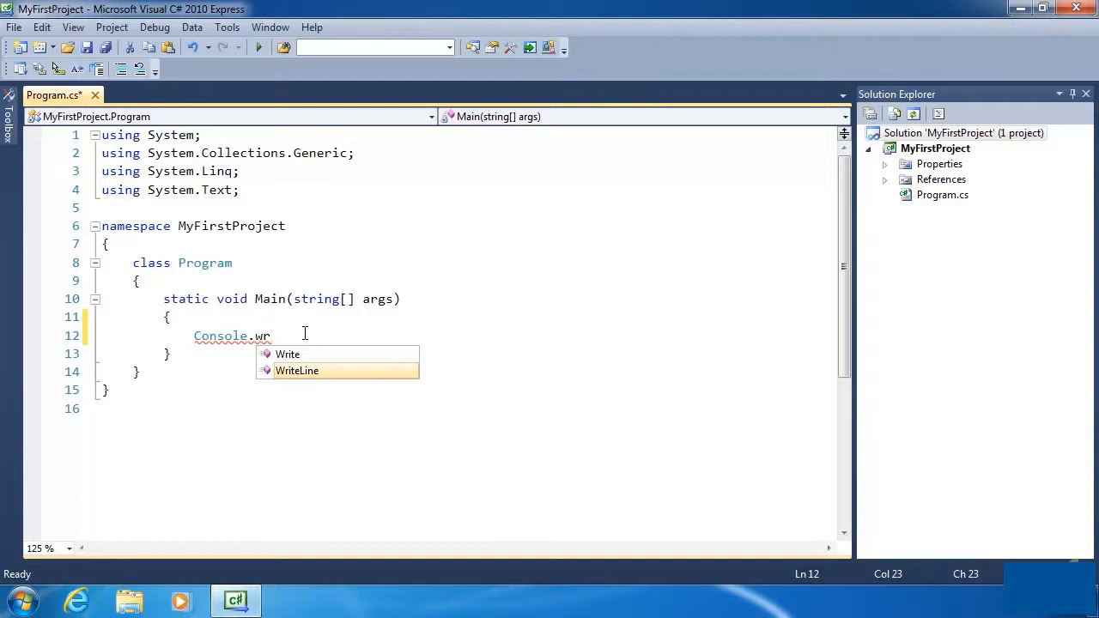
{"action": "mouse_move", "coordinate": [309, 370]}
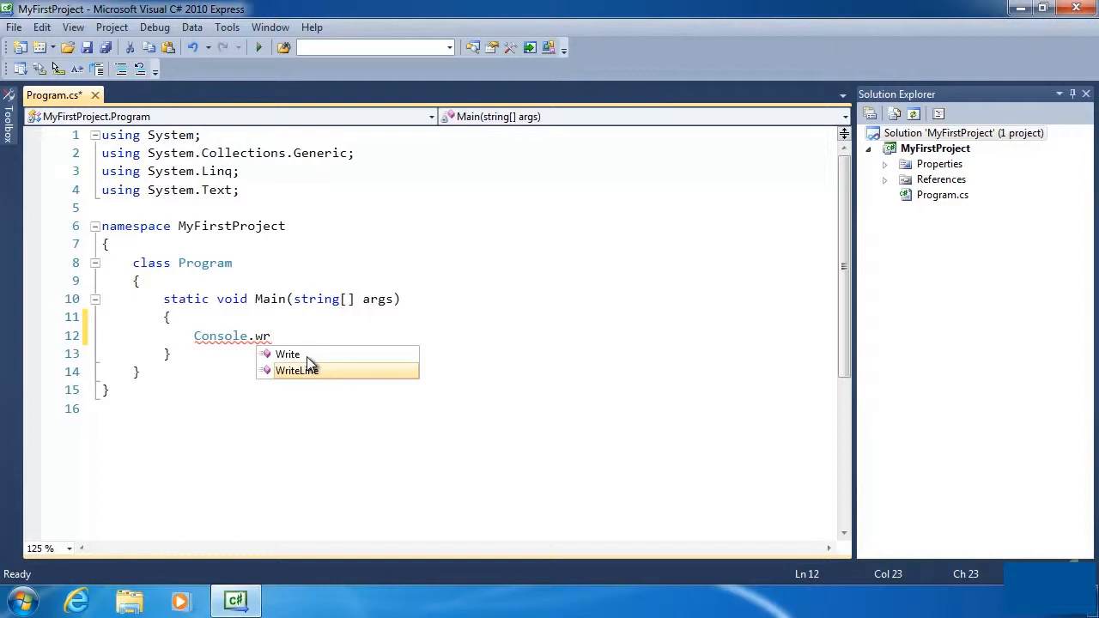
{"action": "mouse_move", "coordinate": [285, 365]}
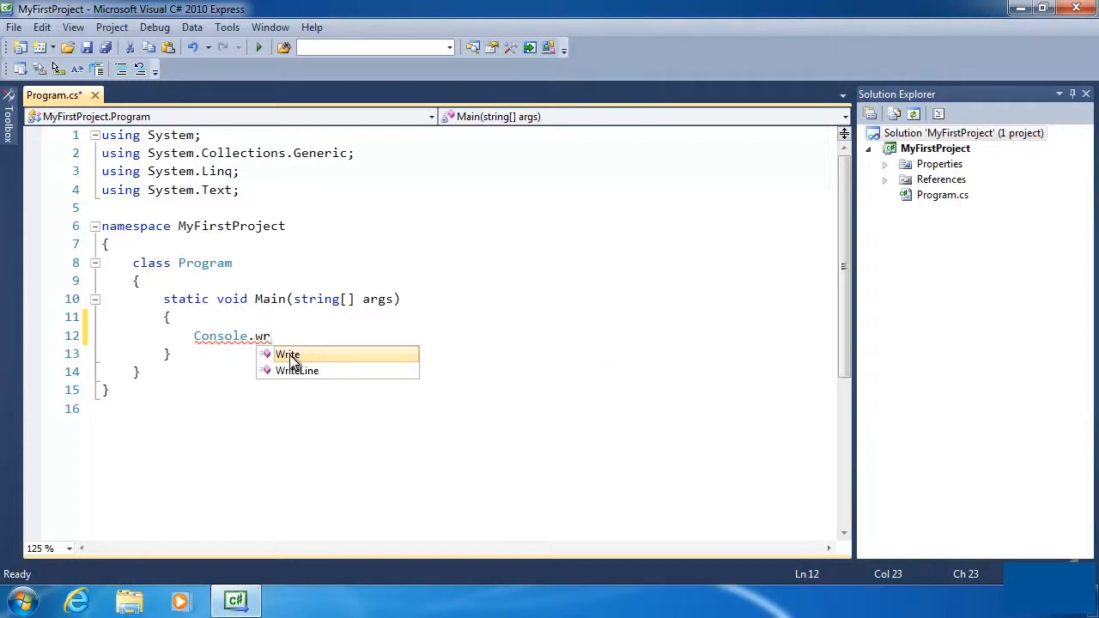
{"action": "mouse_move", "coordinate": [297, 370]}
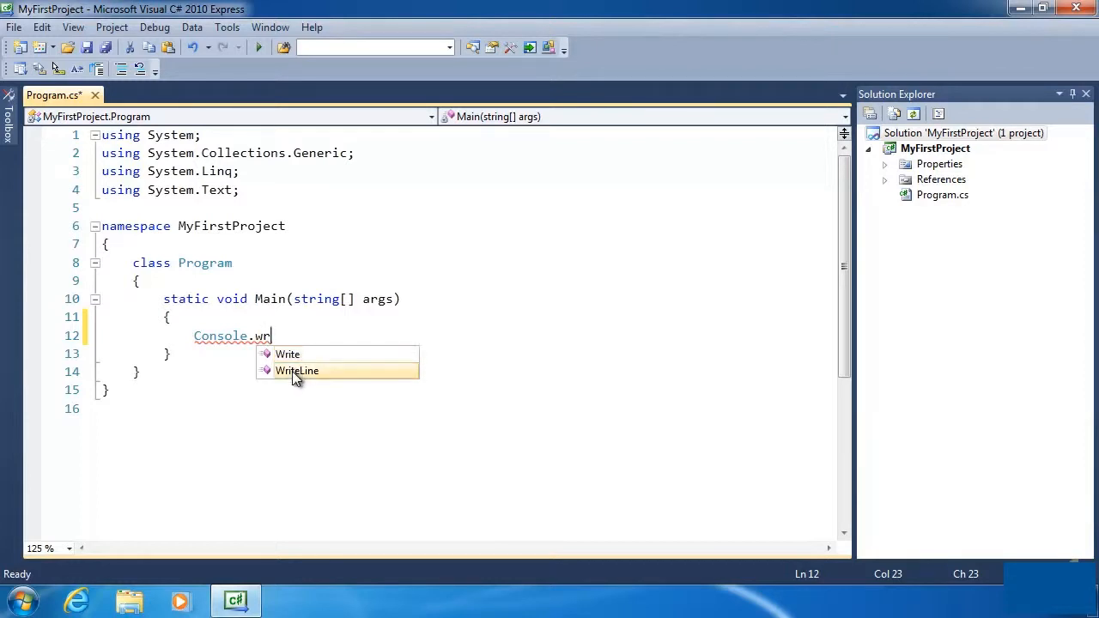
{"action": "mouse_move", "coordinate": [297, 370]}
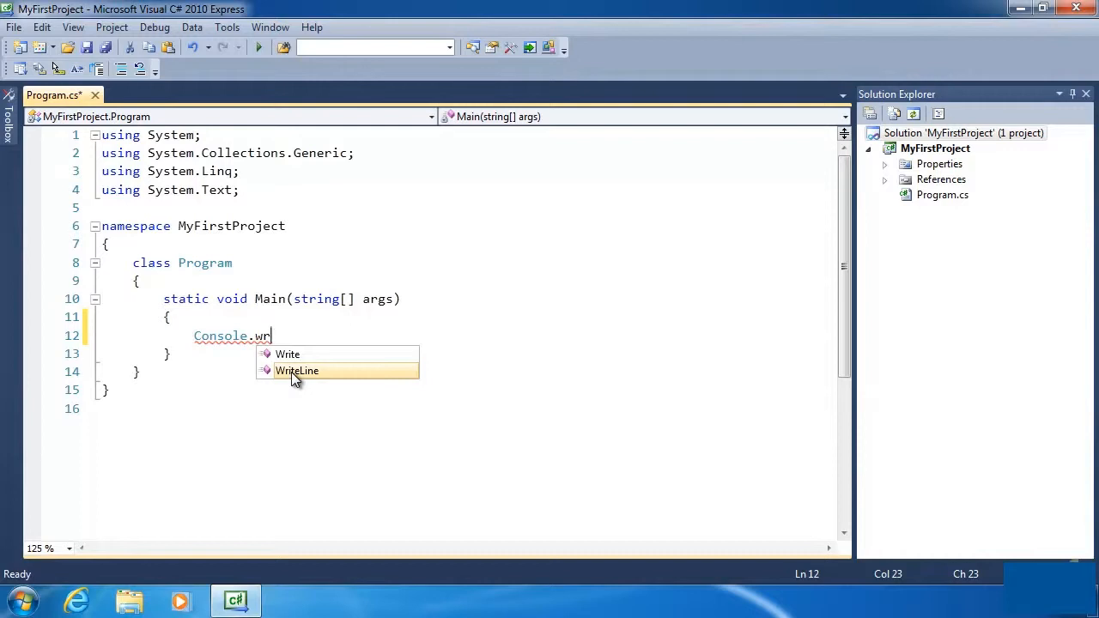
{"action": "mouse_move", "coordinate": [335, 359]}
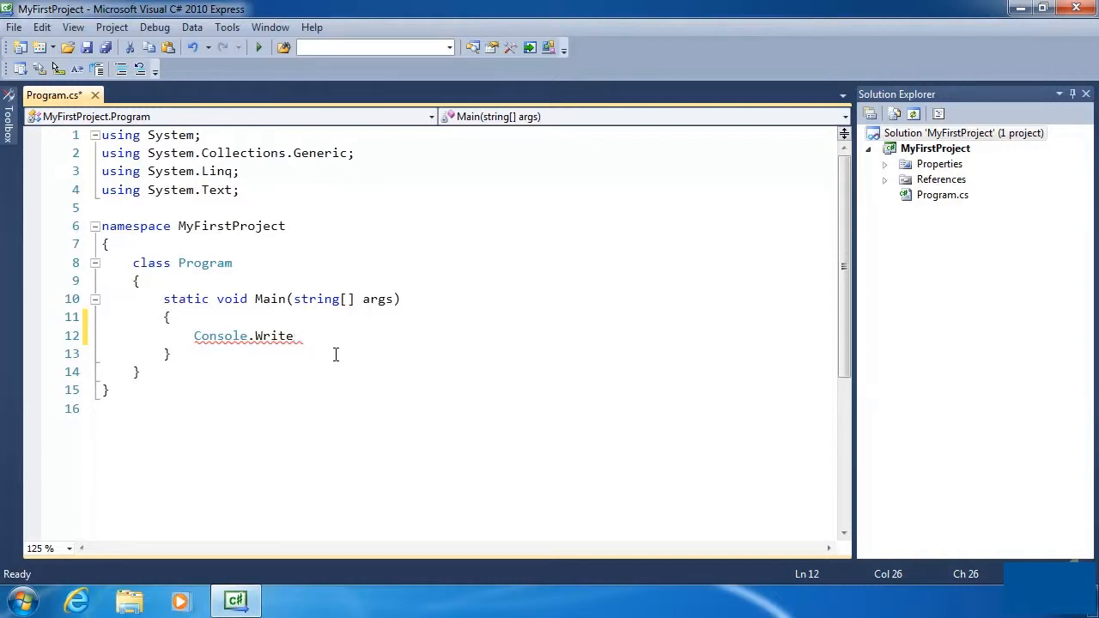
Type '("' to open Console.Write's string argument
{"action": "type", "text": "("}
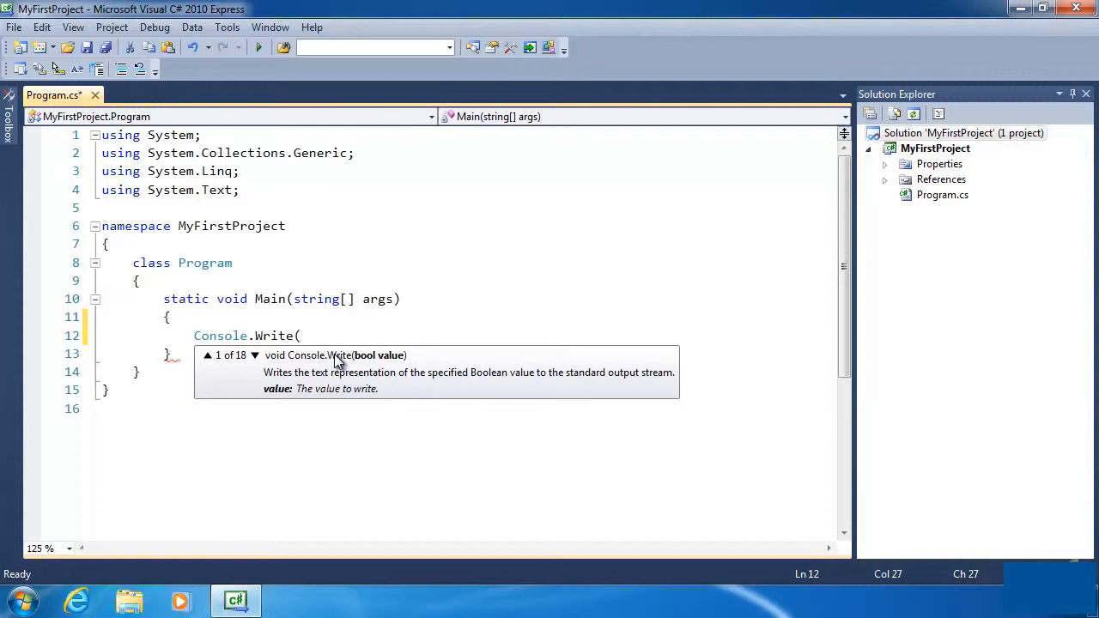
{"action": "mouse_move", "coordinate": [387, 384]}
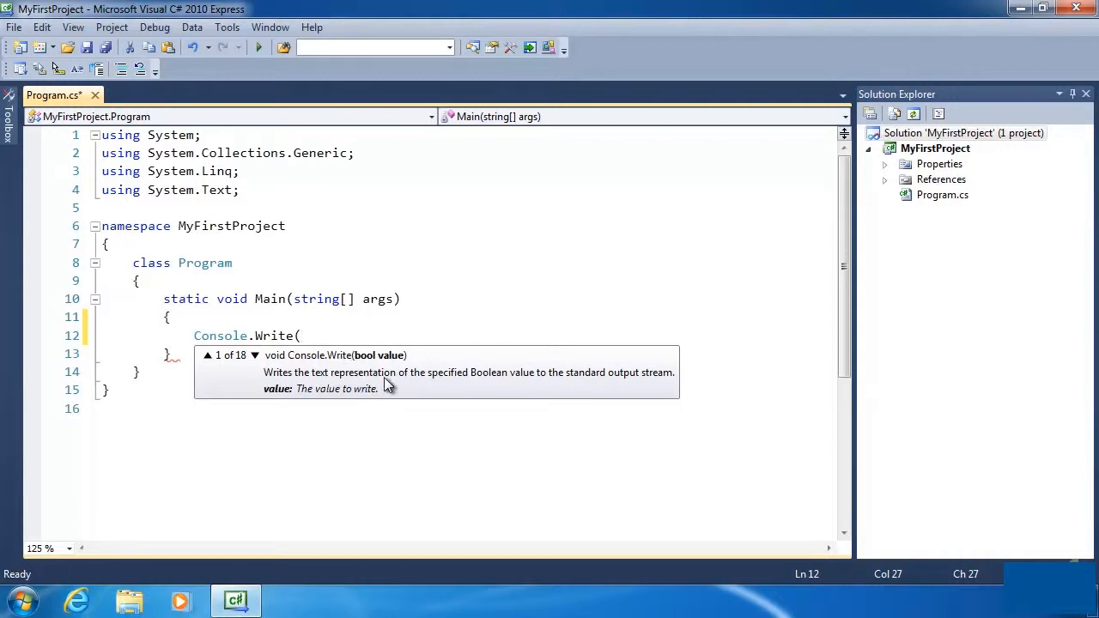
{"action": "mouse_move", "coordinate": [376, 371]}
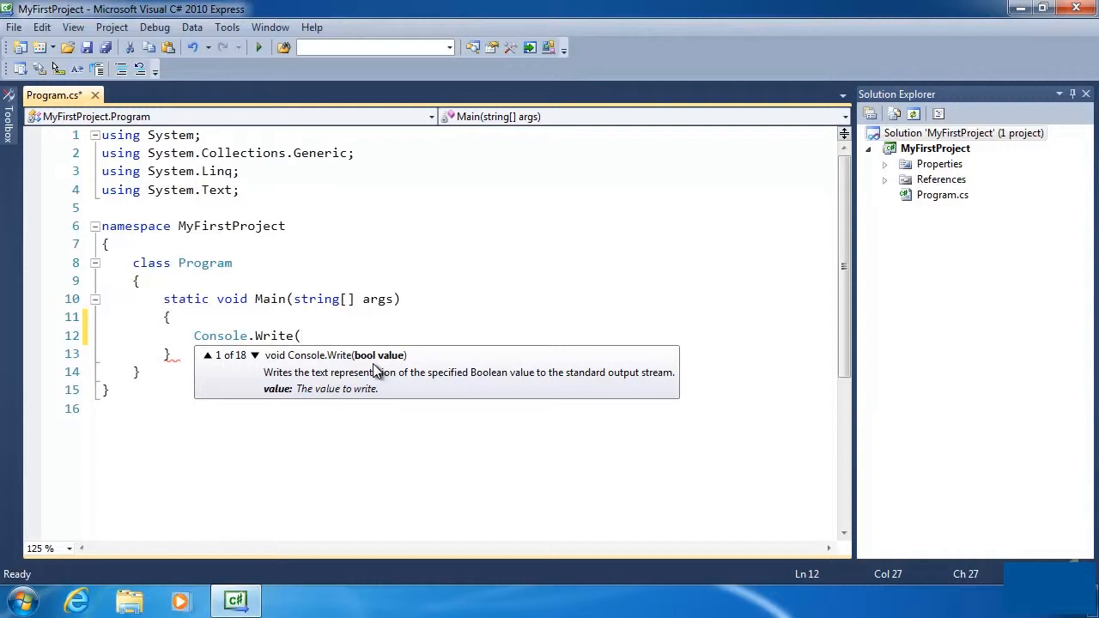
{"action": "type", "text": "\""}
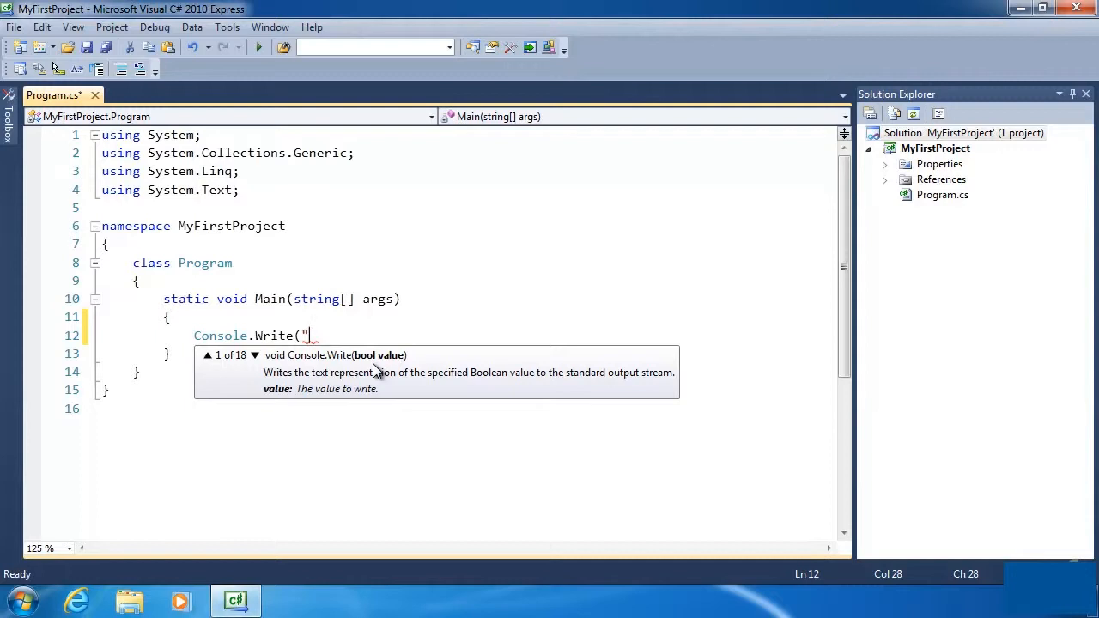
Type "Hello, World!" with its closing quote and parenthesis
{"action": "type", "text": "Hello"}
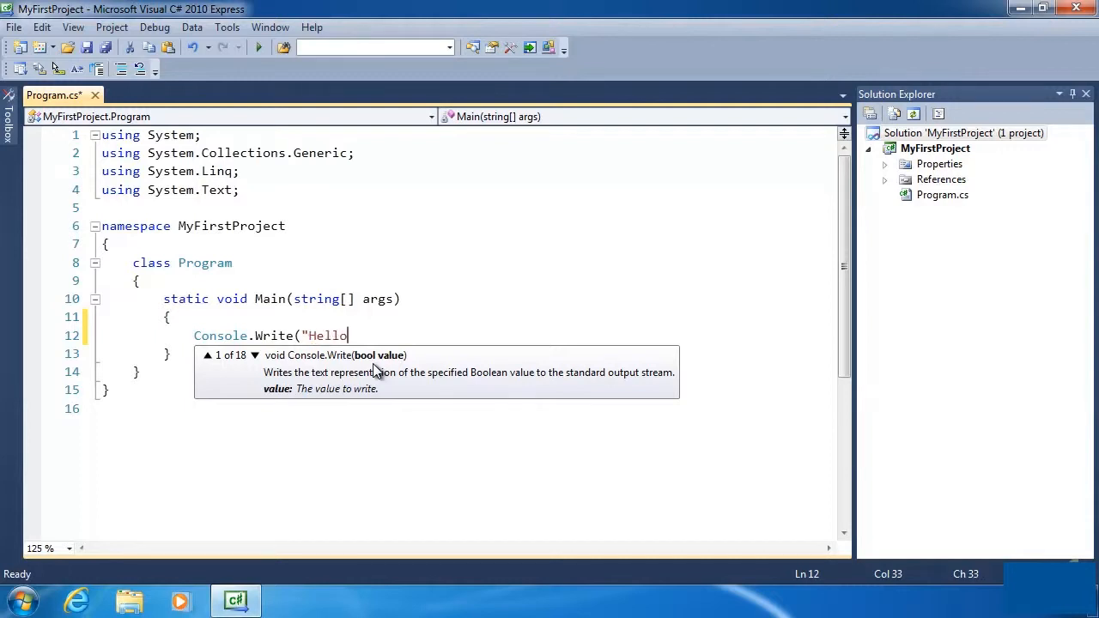
{"action": "type", "text": ", World!"}
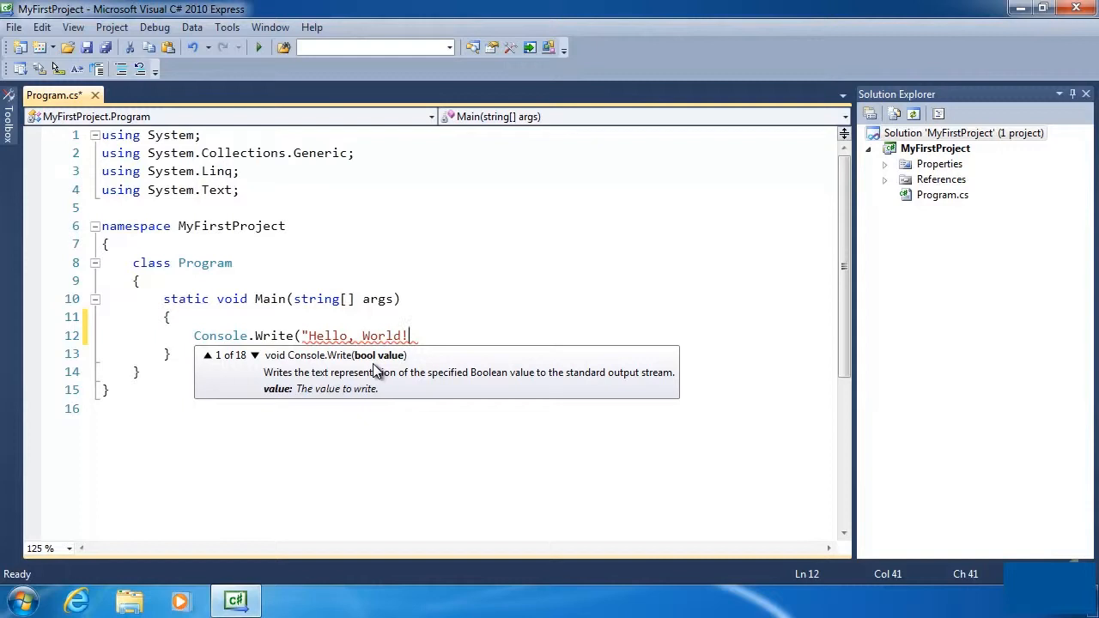
{"action": "type", "text": "\""}
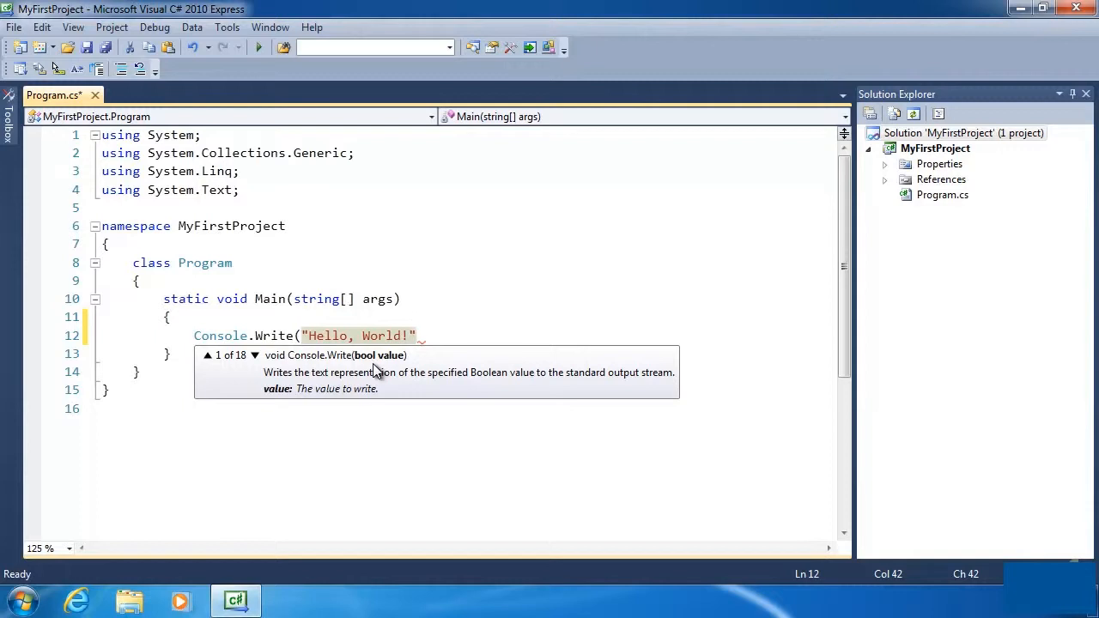
{"action": "type", "text": ")"}
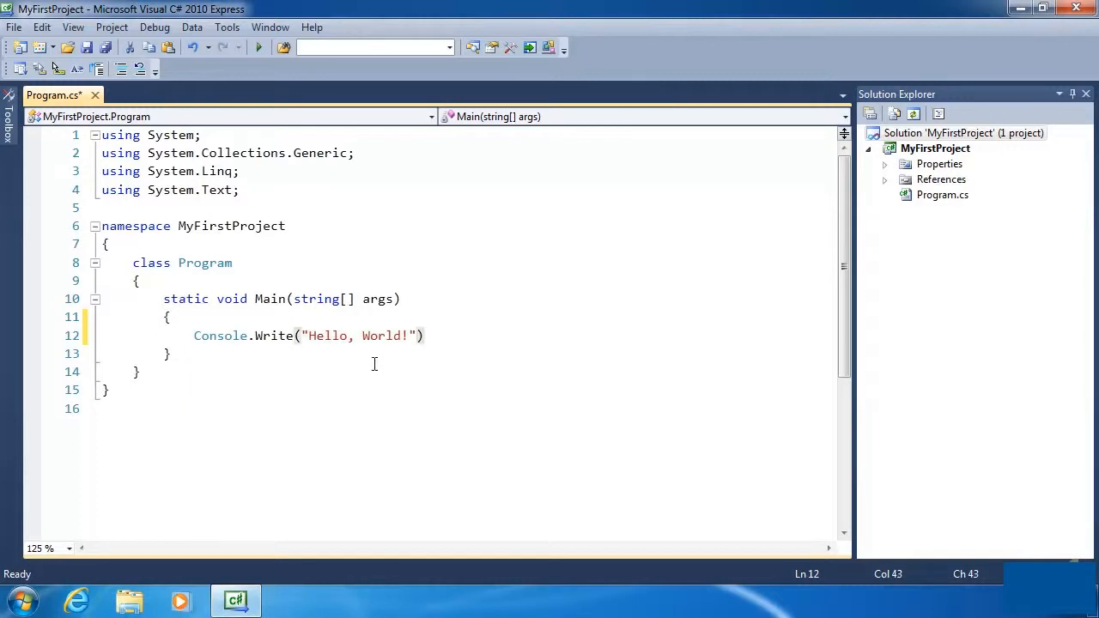
Add a semicolon at the end of line 12 after the closing parenthesis
{"action": "left_click", "coordinate": [425, 336]}
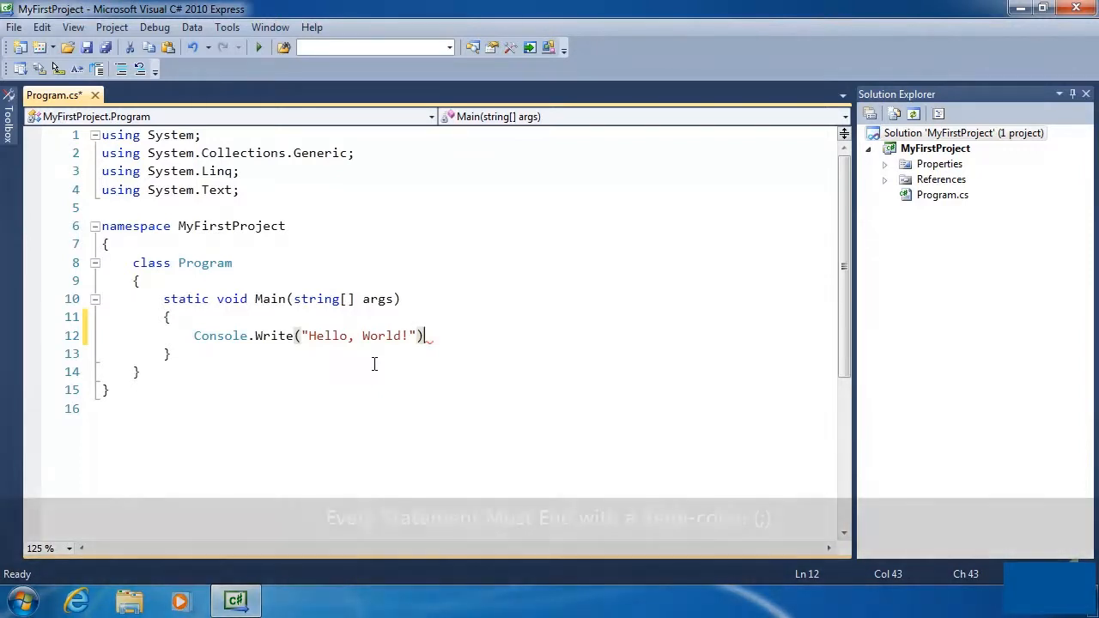
{"action": "type", "text": ";"}
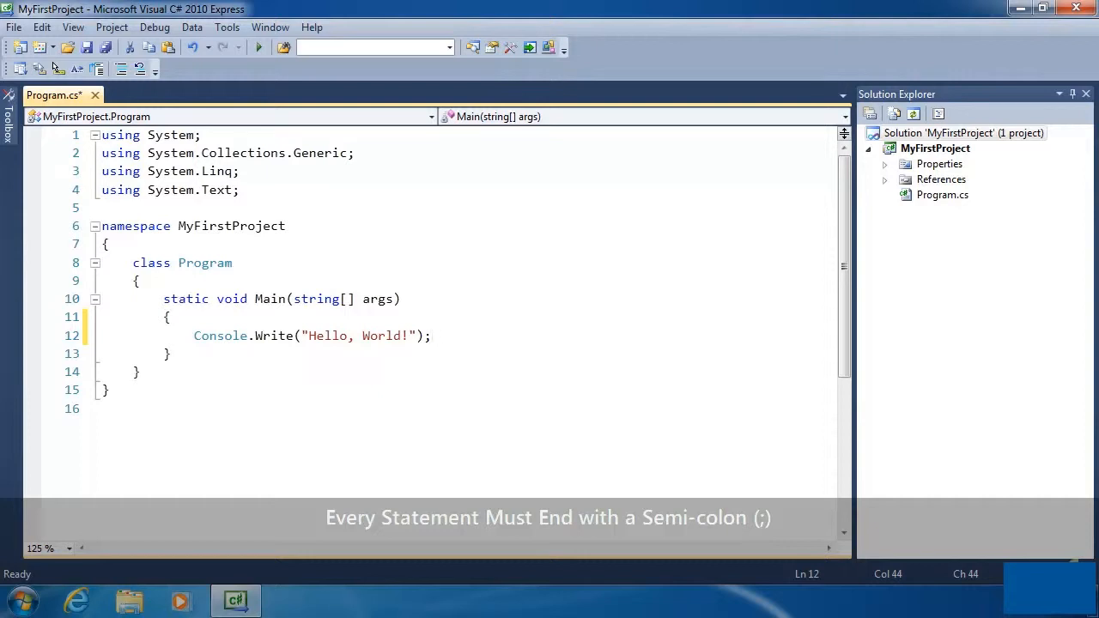
{"action": "left_click", "coordinate": [432, 336]}
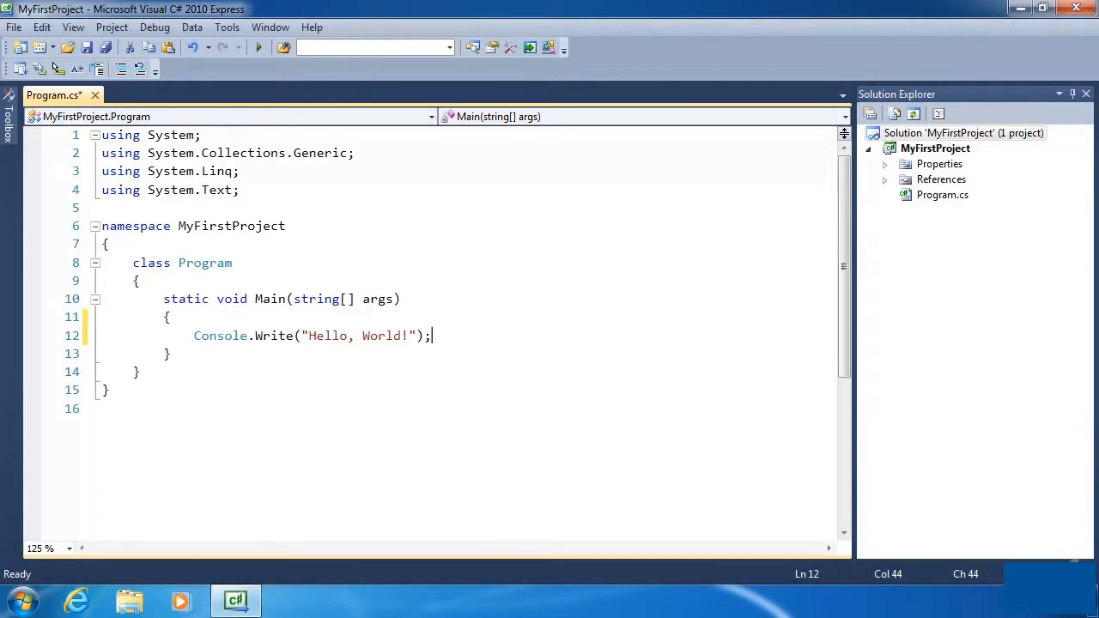
{"action": "mouse_move", "coordinate": [484, 346]}
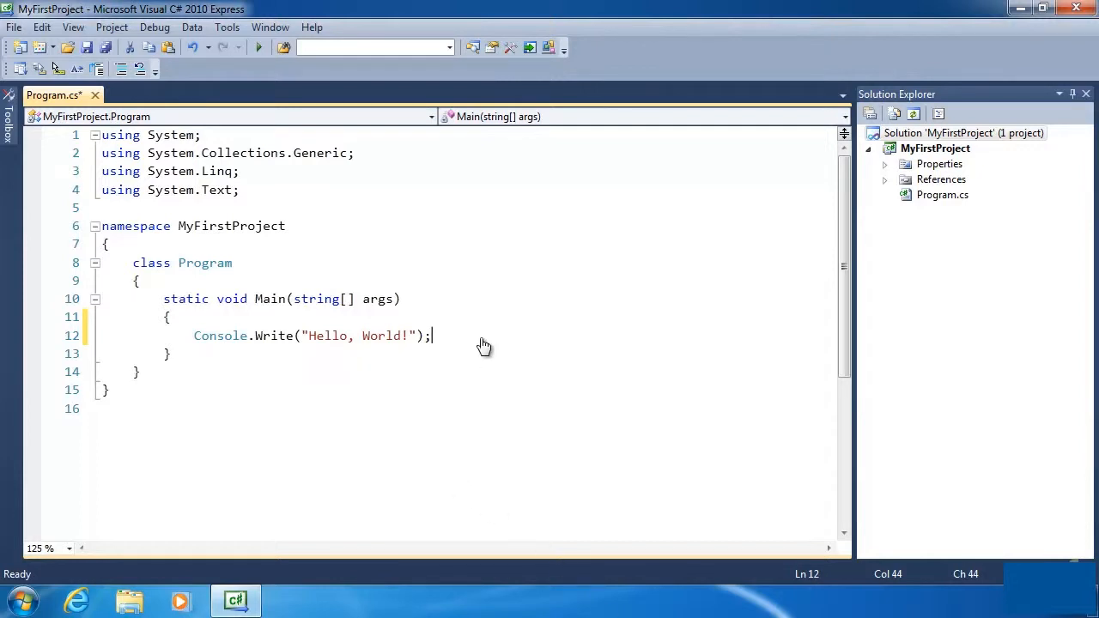
{"action": "mouse_move", "coordinate": [481, 337]}
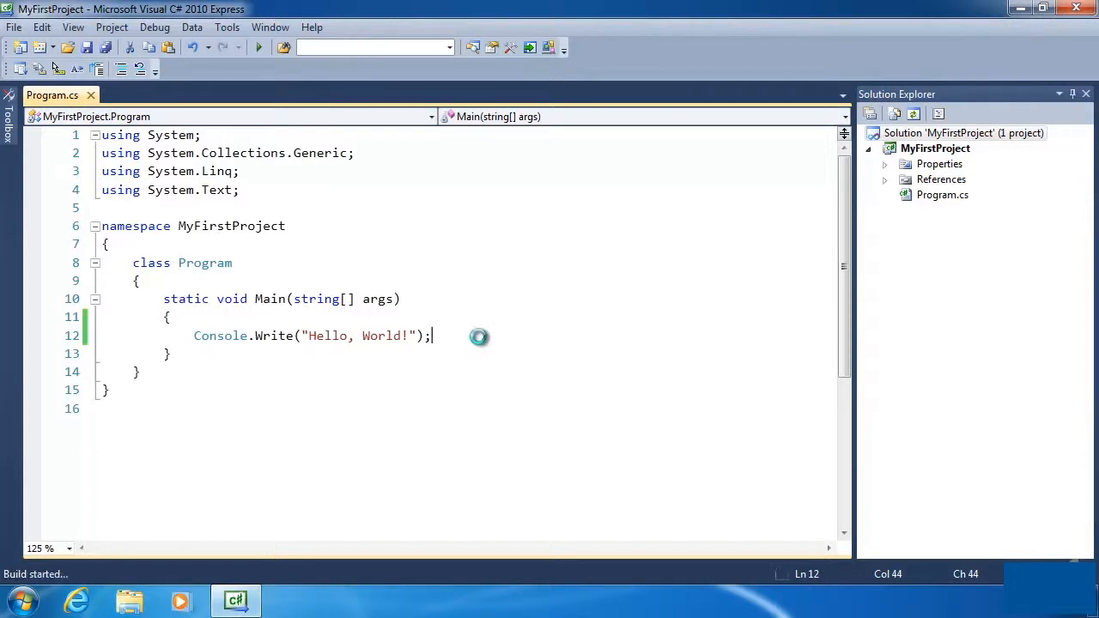
Build and run the program, confirming the console prints Hello, World!
{"action": "left_click", "coordinate": [259, 47]}
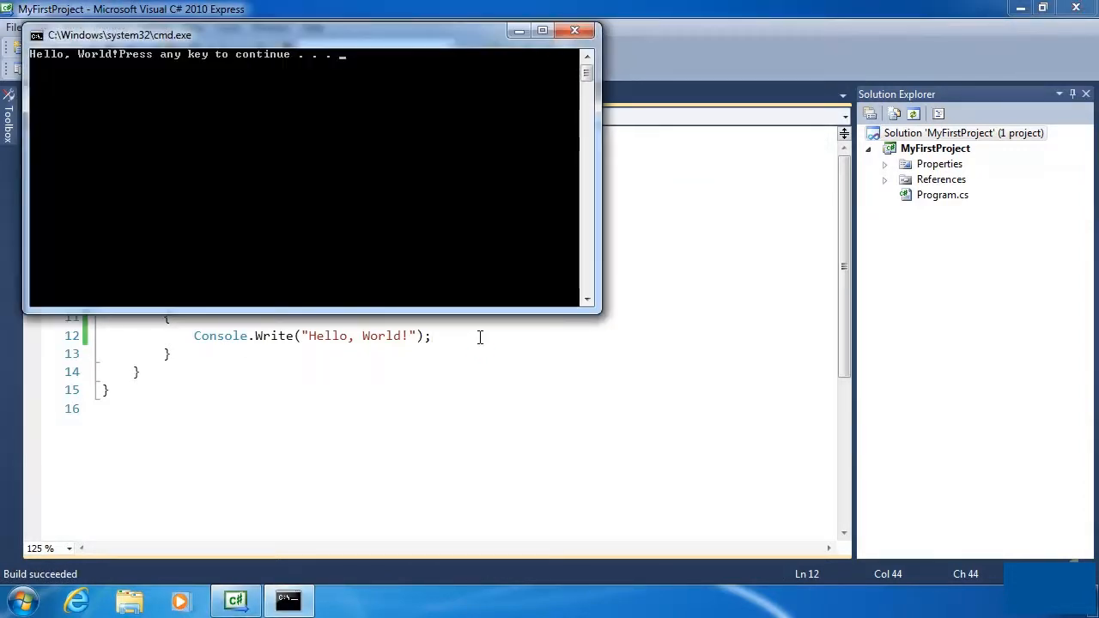
{"action": "mouse_move", "coordinate": [93, 69]}
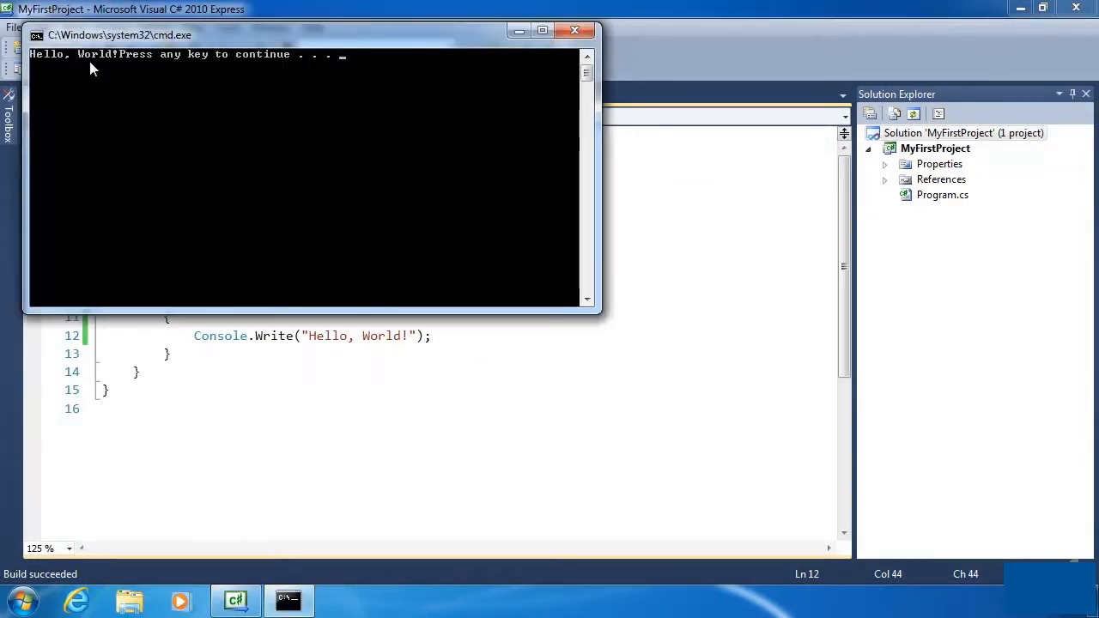
{"action": "mouse_move", "coordinate": [166, 73]}
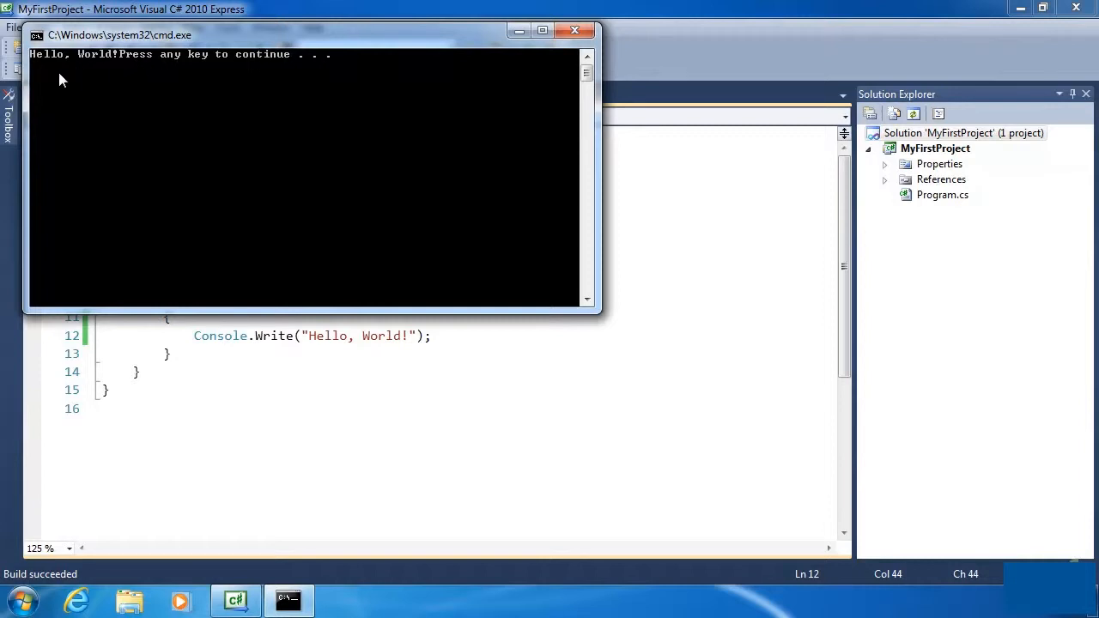
{"action": "mouse_move", "coordinate": [416, 294]}
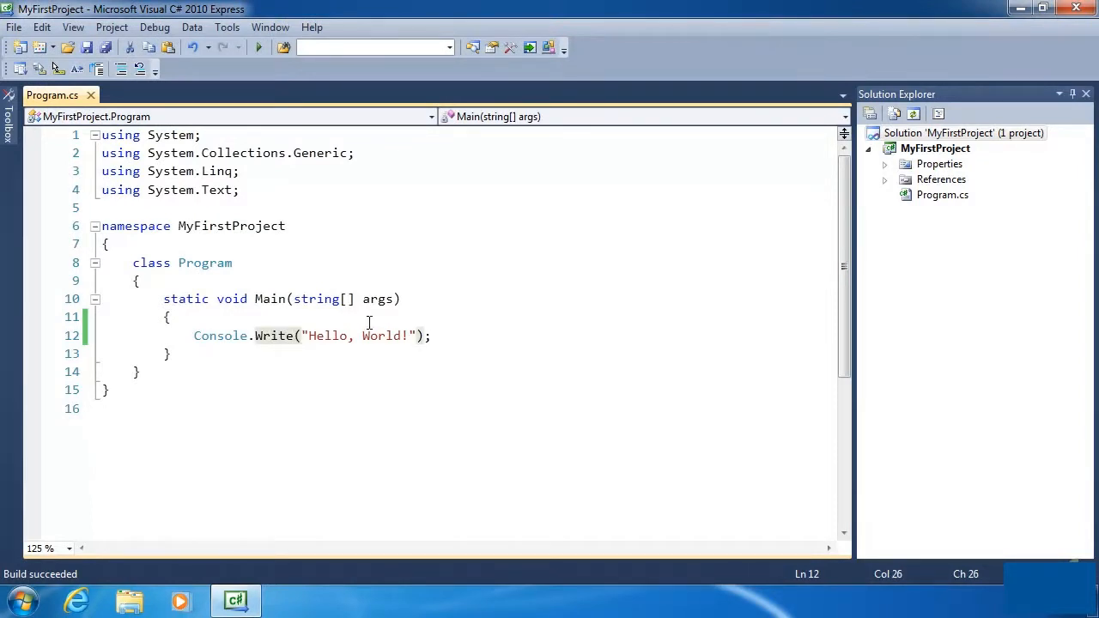
Change Write to WriteLine and rerun to print Hello, World! on its own line
{"action": "type", "text": "Line"}
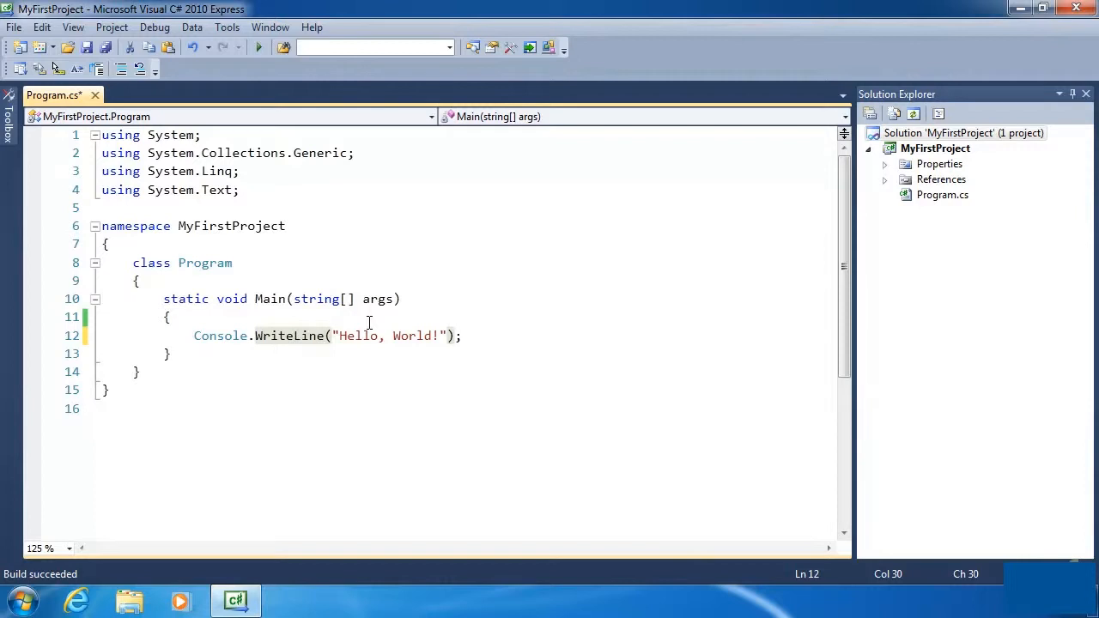
{"action": "left_click", "coordinate": [259, 47]}
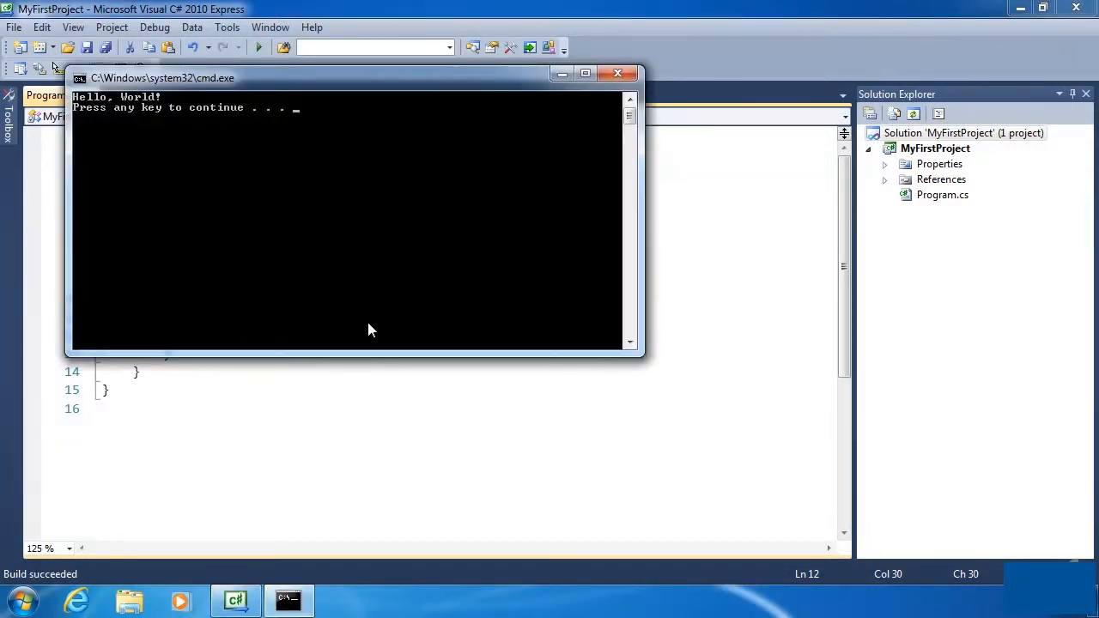